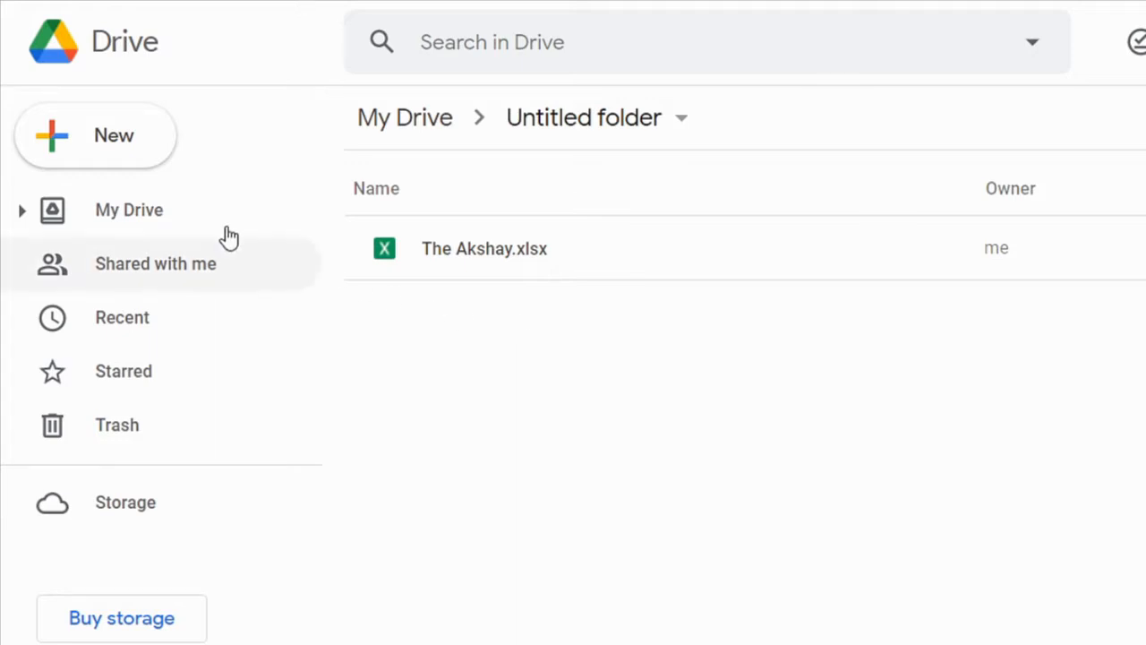
# - Open The Akshay.xlsx from the Drive folder in Google Sheets via Open with
pyautogui.click(94, 135)
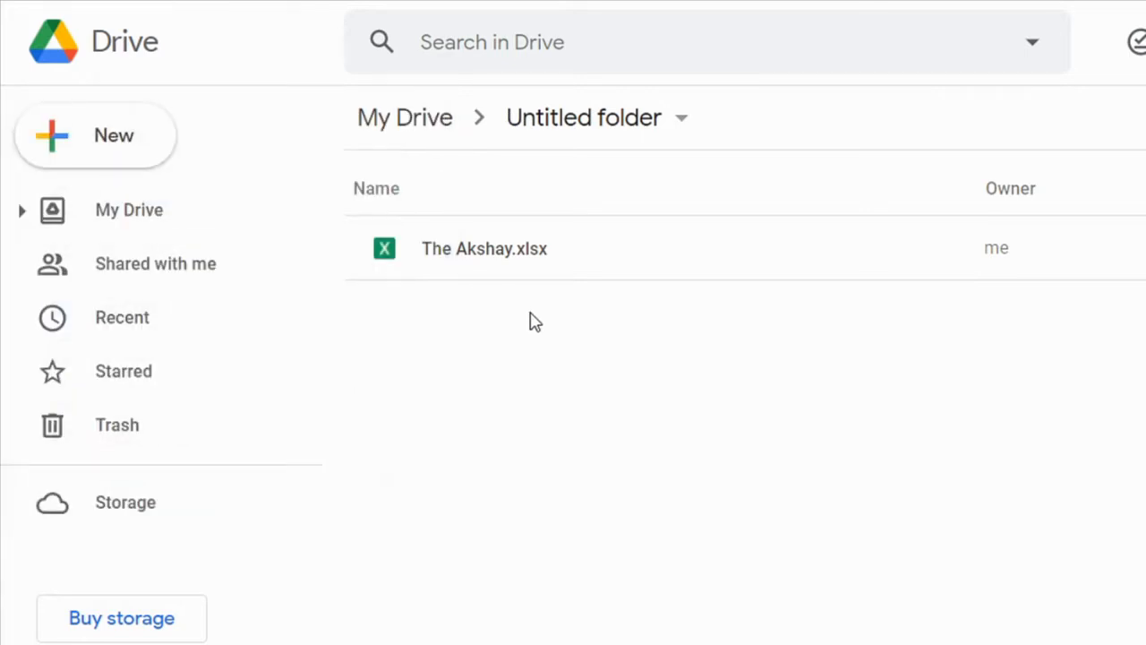
pyautogui.rightClick(483, 248)
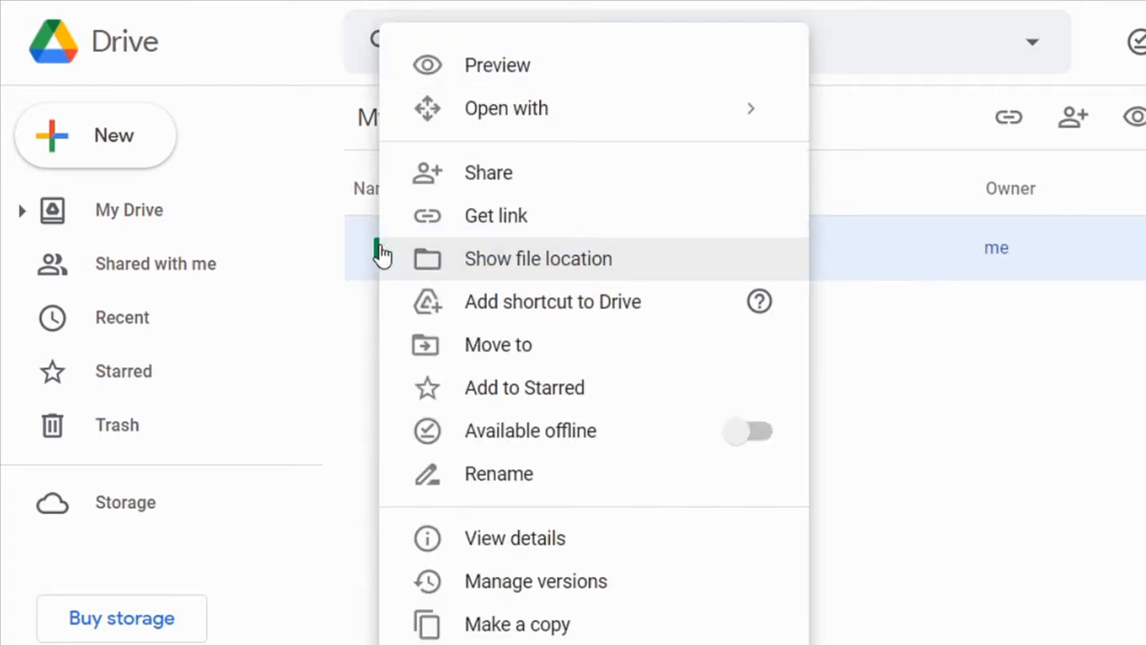
pyautogui.click(505, 108)
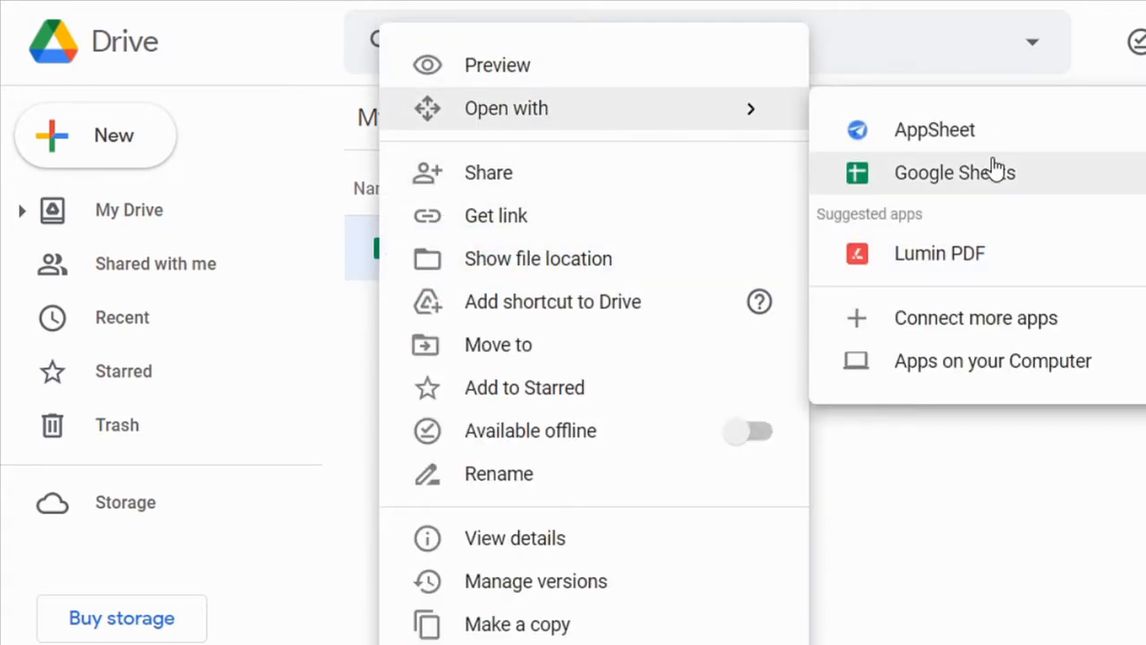
pyautogui.click(913, 423)
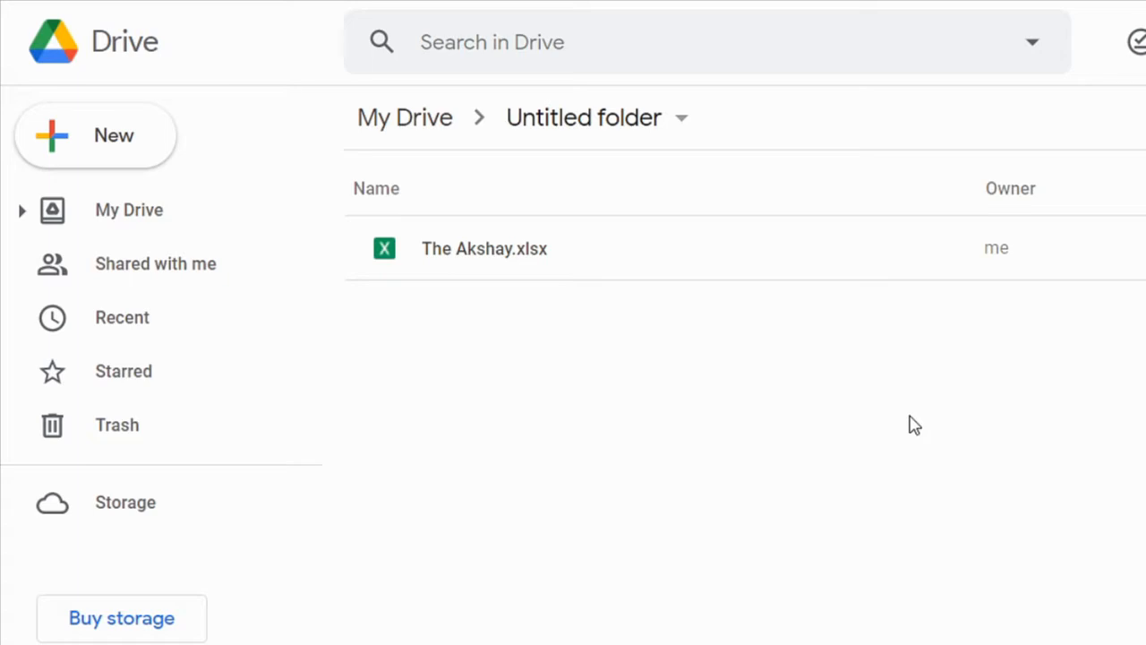
pyautogui.doubleClick(484, 248)
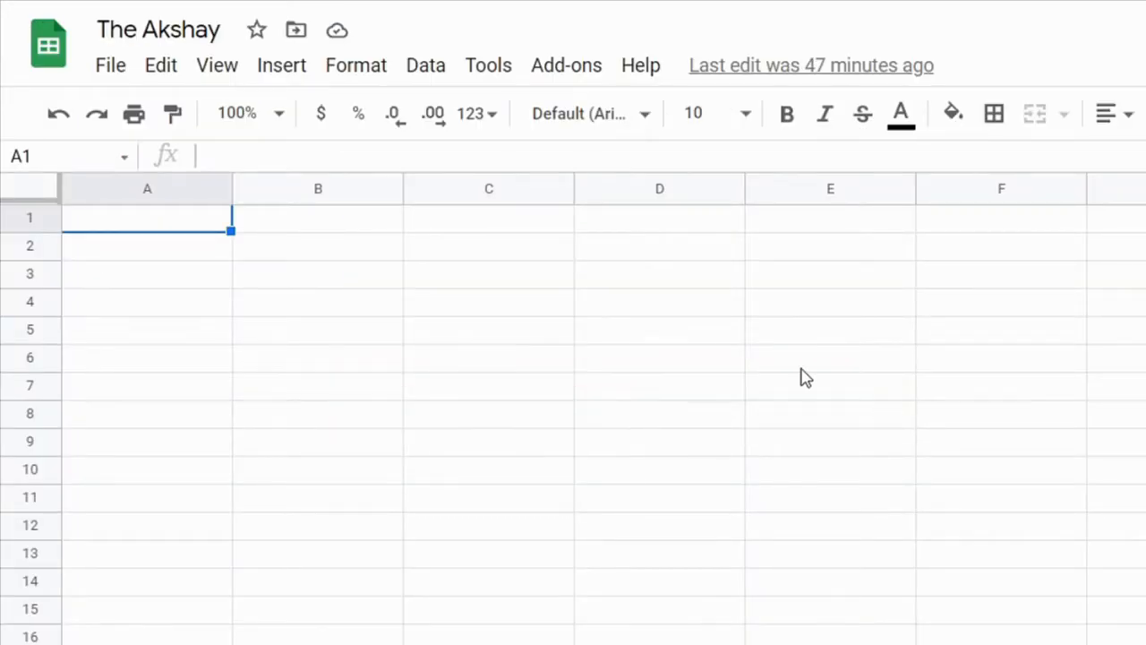
pyautogui.click(110, 64)
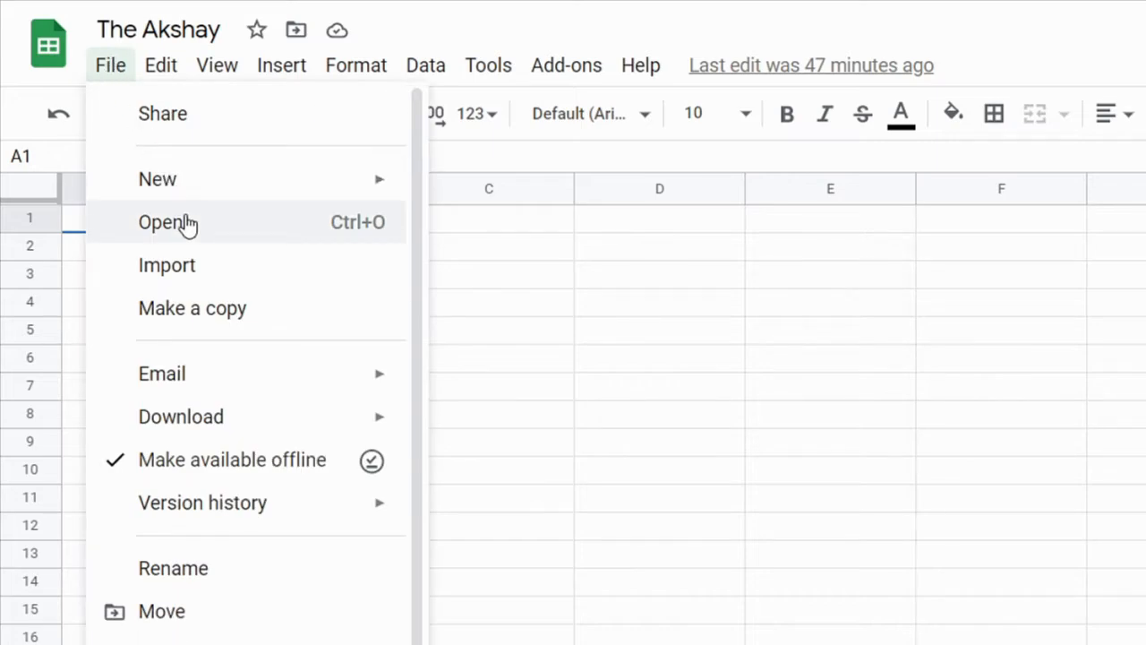
pyautogui.click(160, 222)
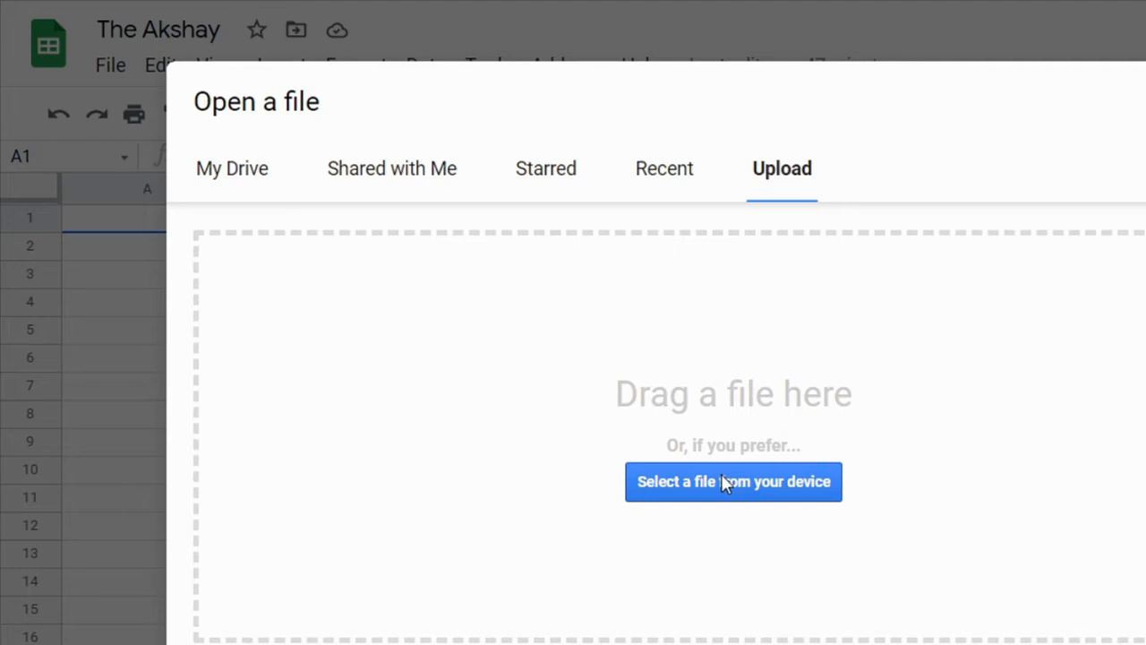
pyautogui.moveTo(784, 485)
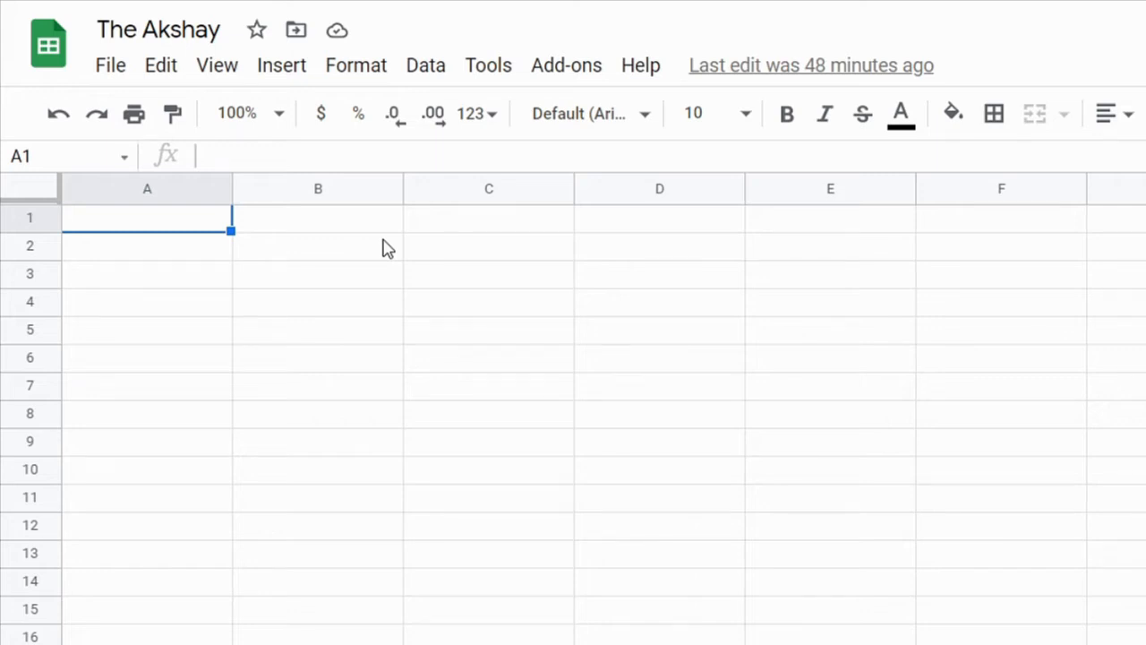
pyautogui.moveTo(48, 42)
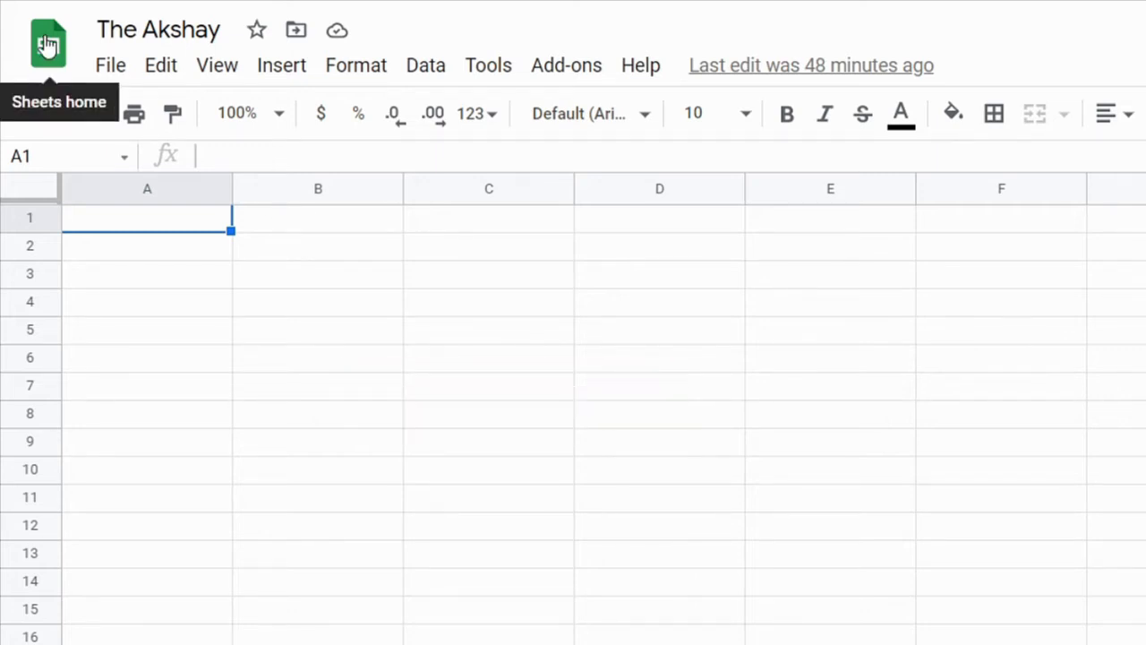
# - Return to the Sheets home page and open the file picker on its Upload option
pyautogui.click(48, 43)
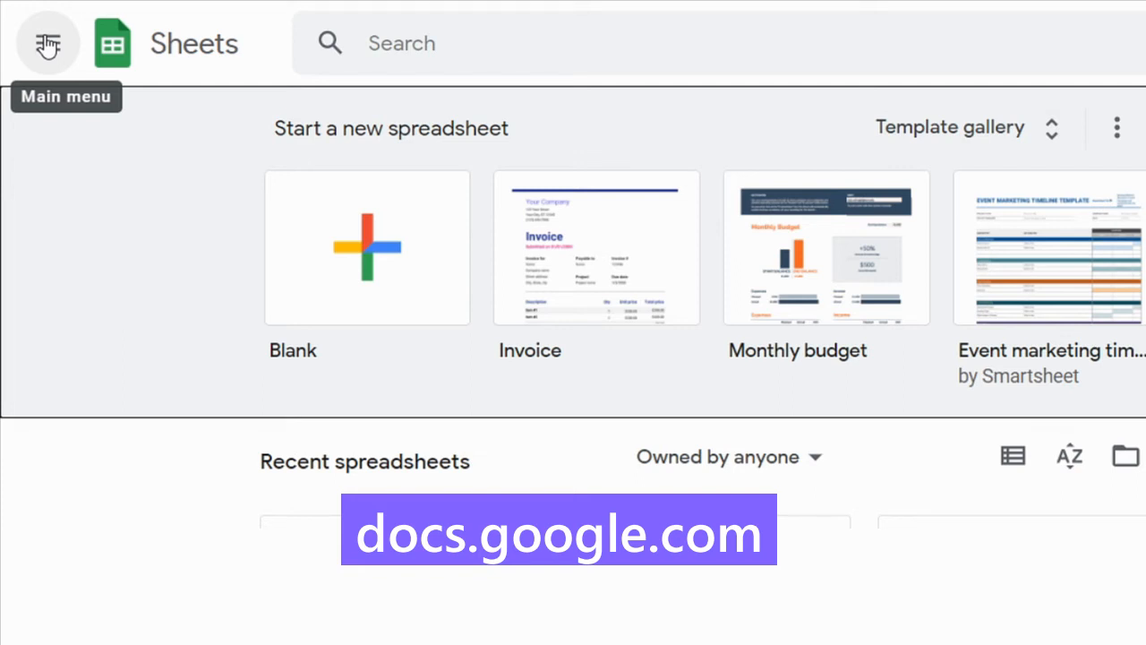
pyautogui.moveTo(1052, 381)
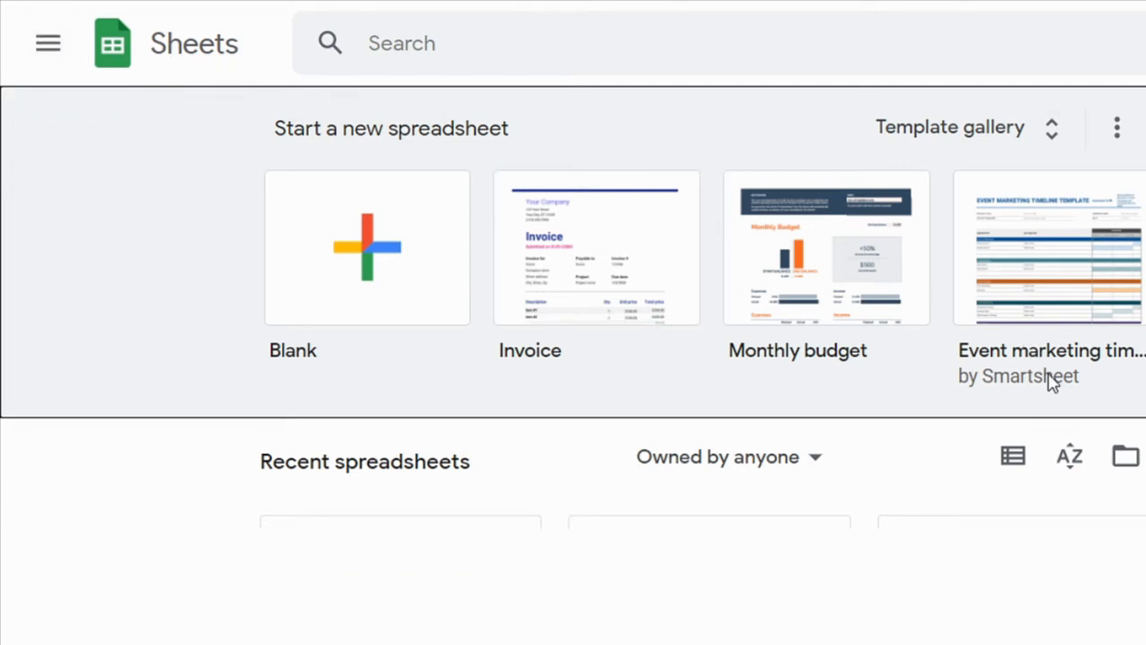
pyautogui.moveTo(1125, 457)
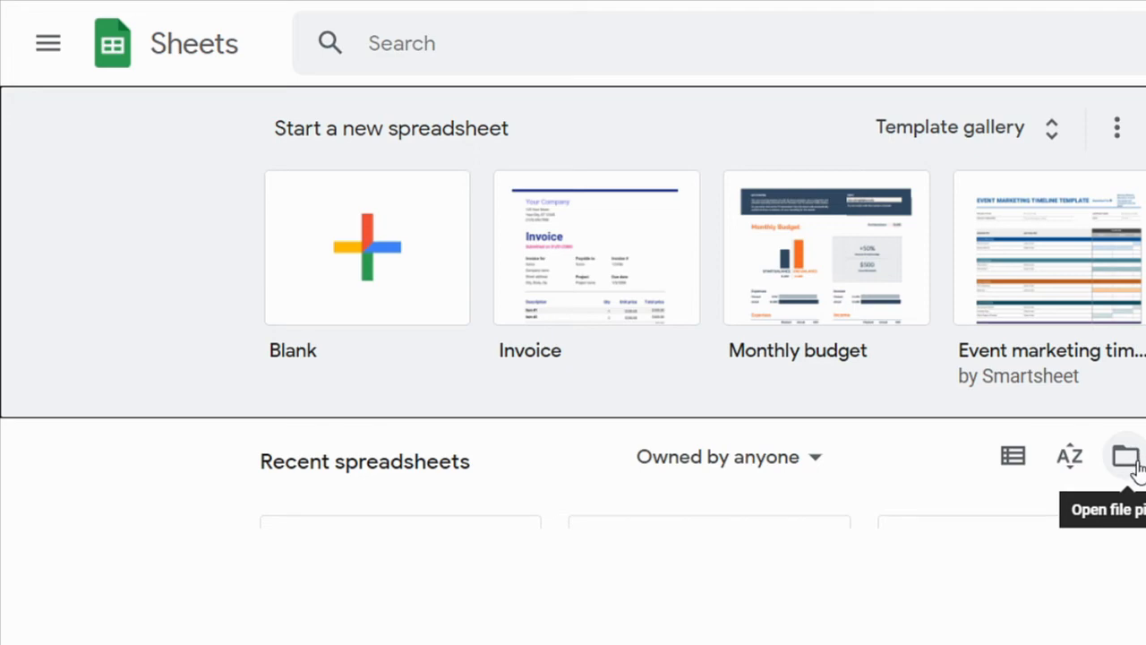
pyautogui.click(1126, 456)
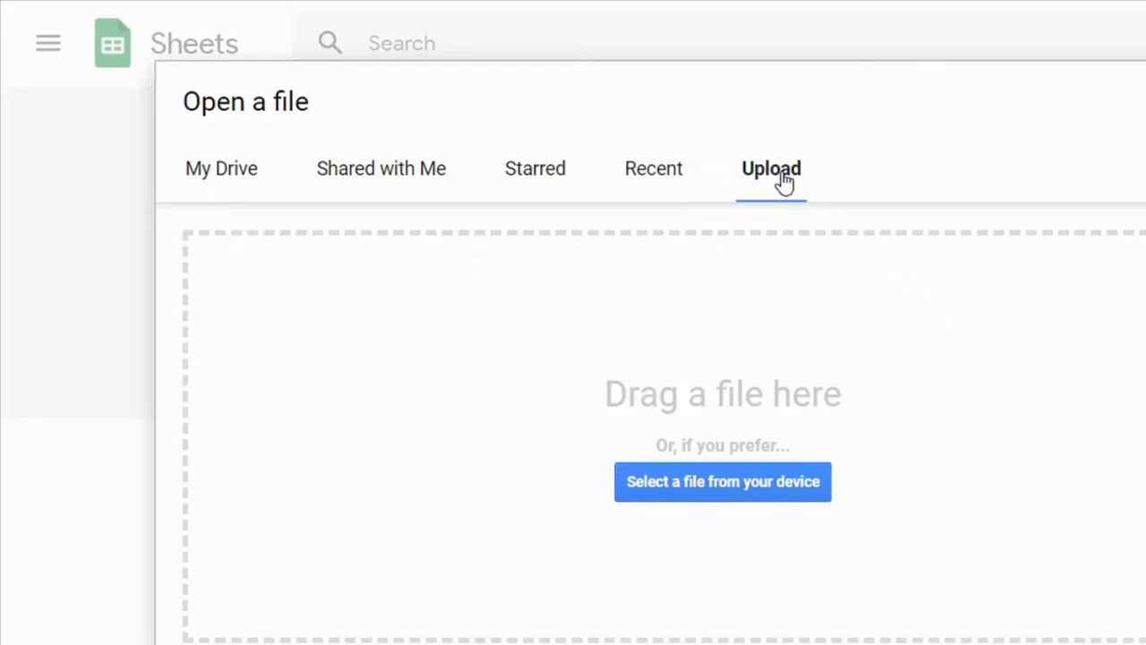
pyautogui.moveTo(722, 481)
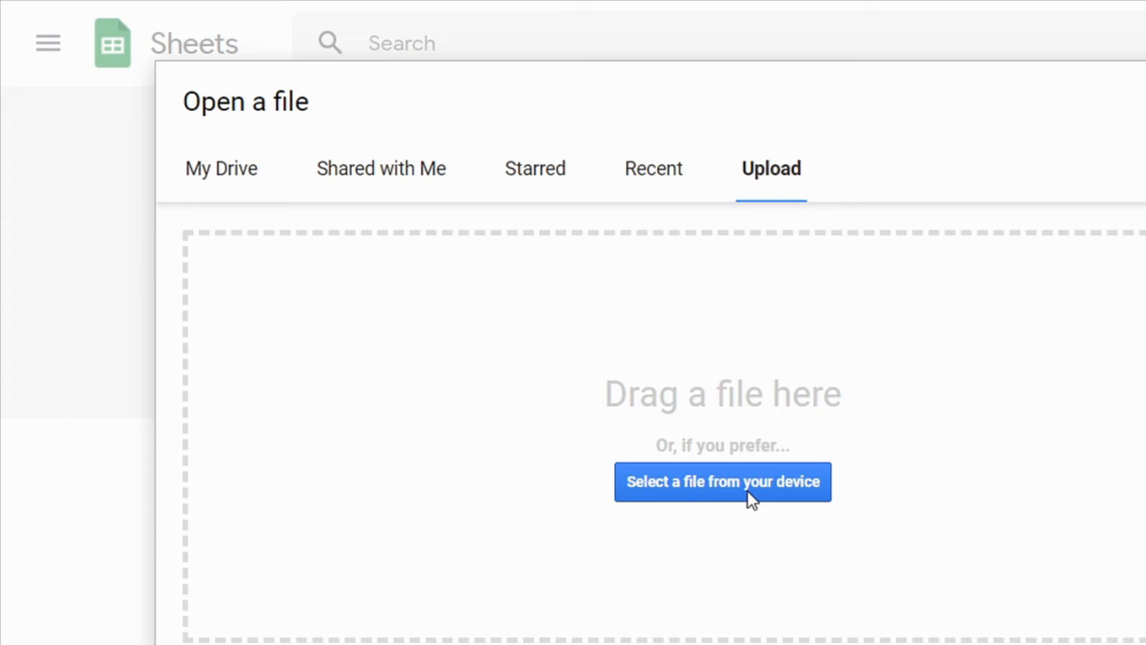